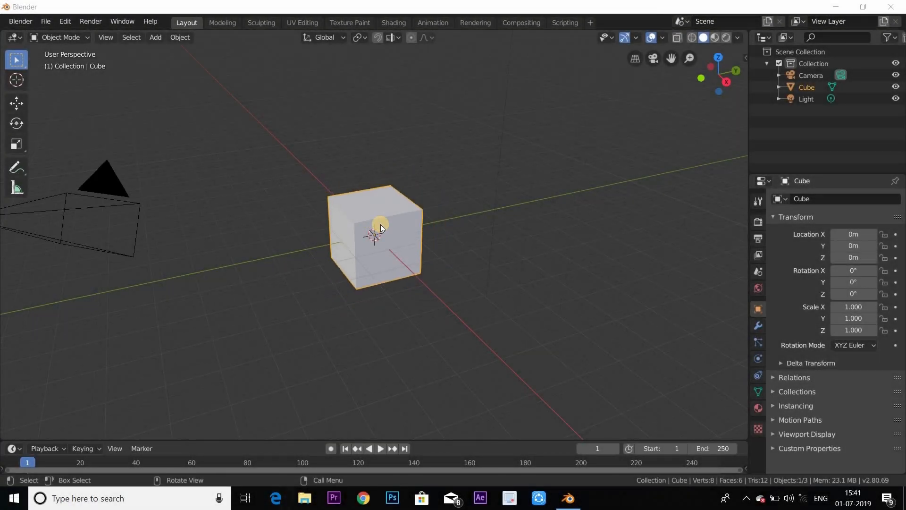
mouse_move(383, 225)
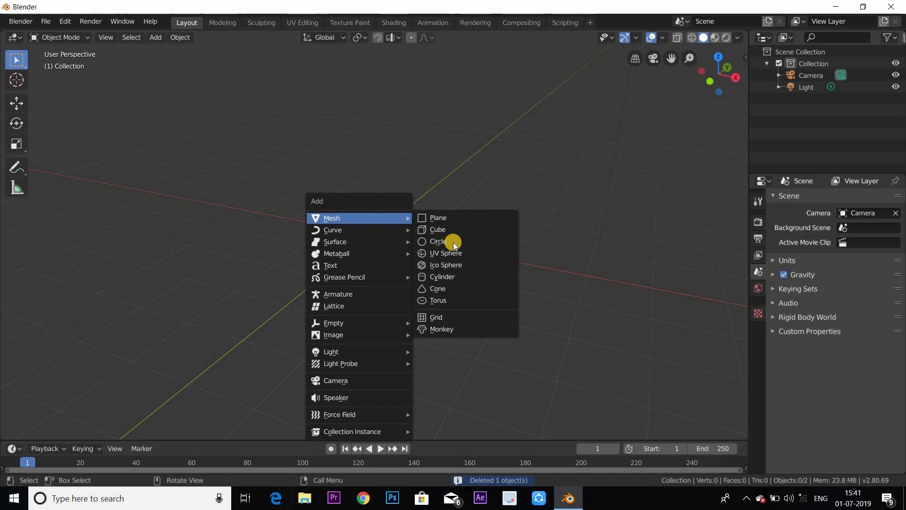
mouse_move(445, 276)
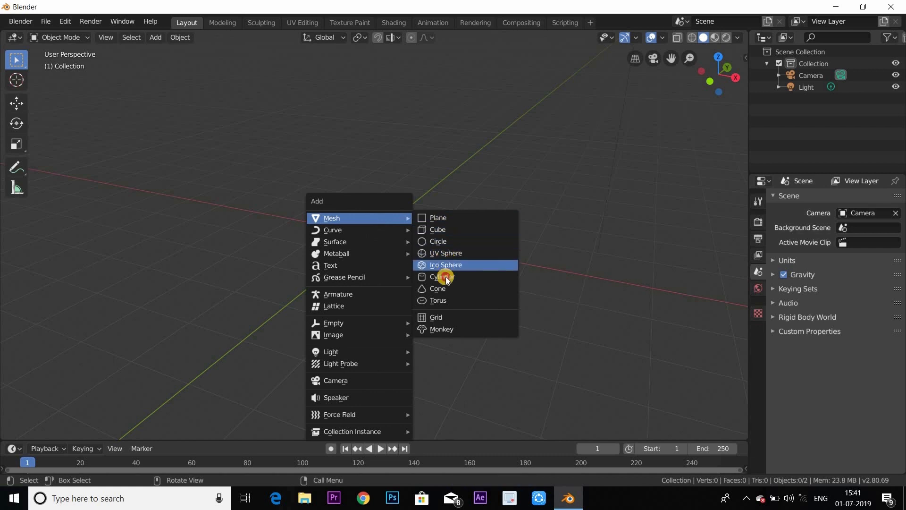
Step: Add a cylinder mesh in place of the deleted default cube
left_click(440, 276)
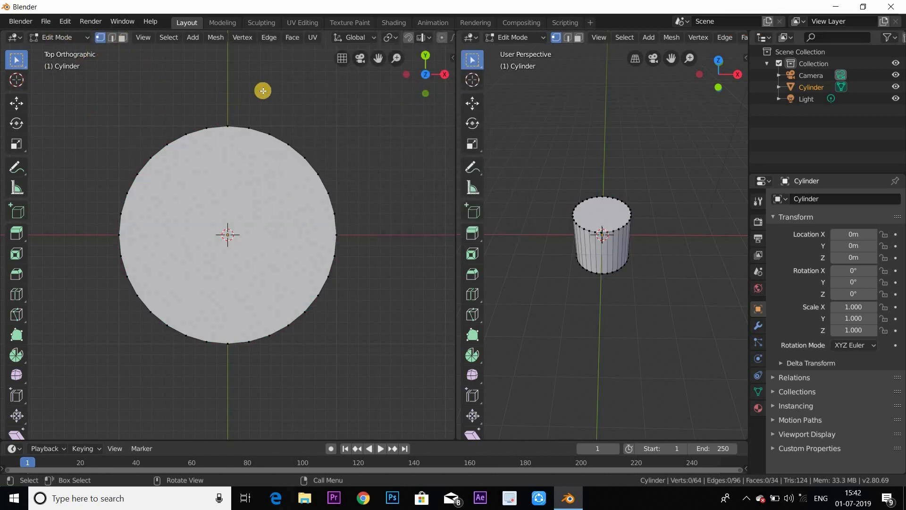
mouse_move(405, 38)
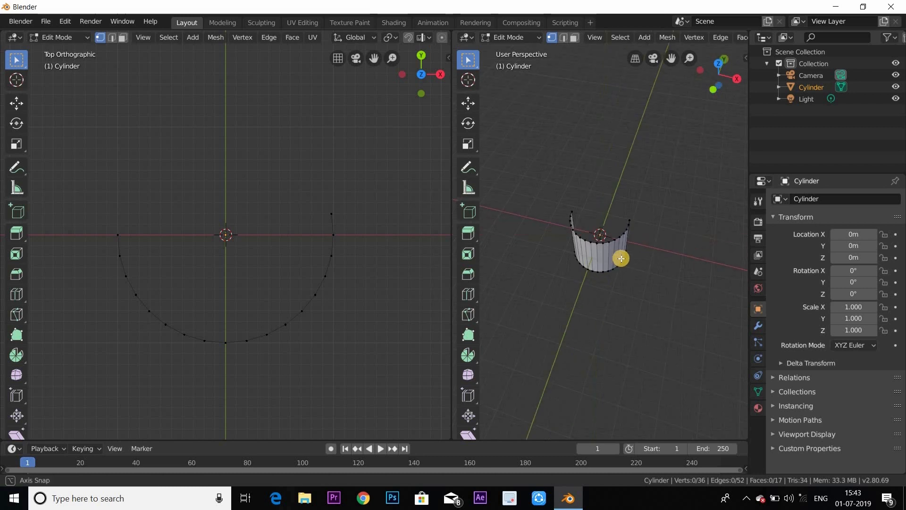
Step: Join the top and perspective viewports back into a single 3D Viewport
left_click_drag(601, 261, 618, 272)
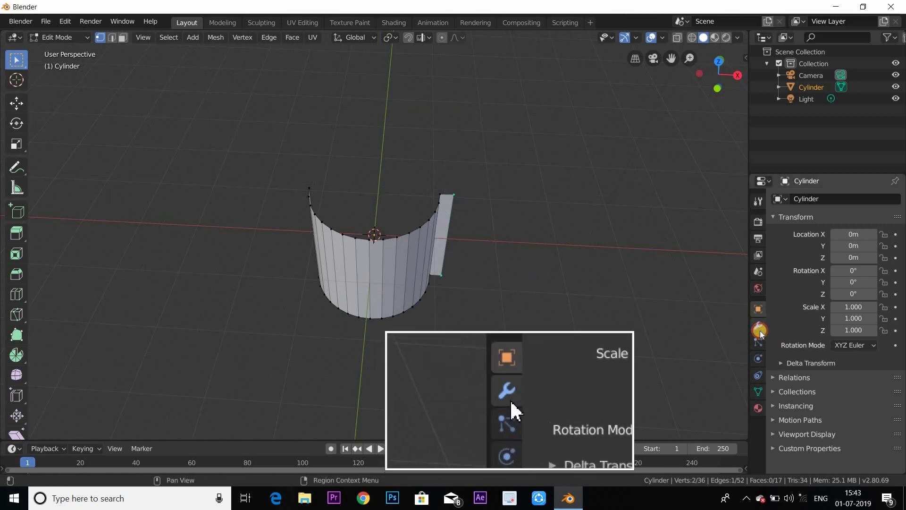
Step: Add an Array modifier repeating the half-cylinder 15 times in a row
left_click(757, 330)
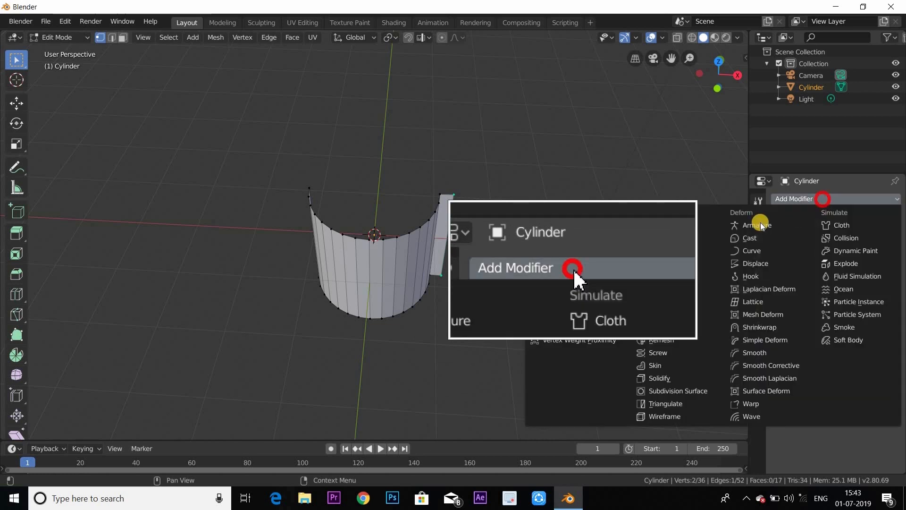
mouse_move(656, 224)
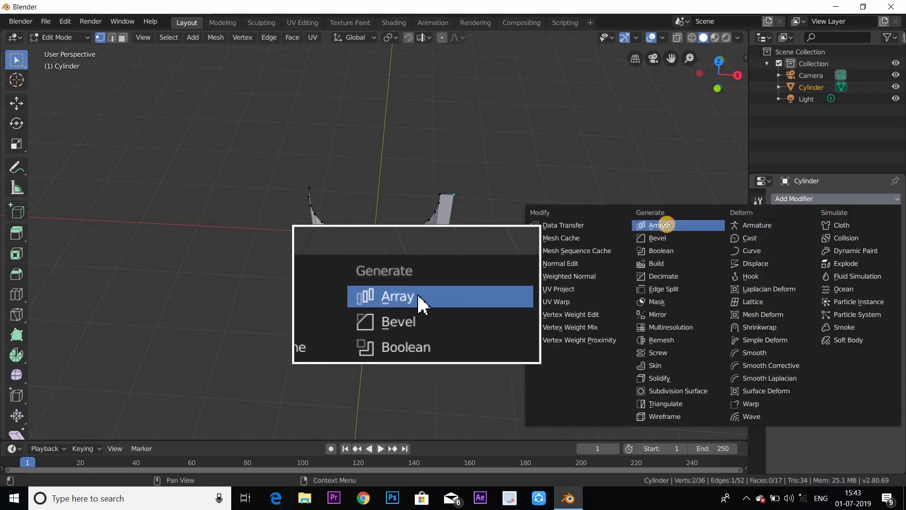
left_click(657, 225)
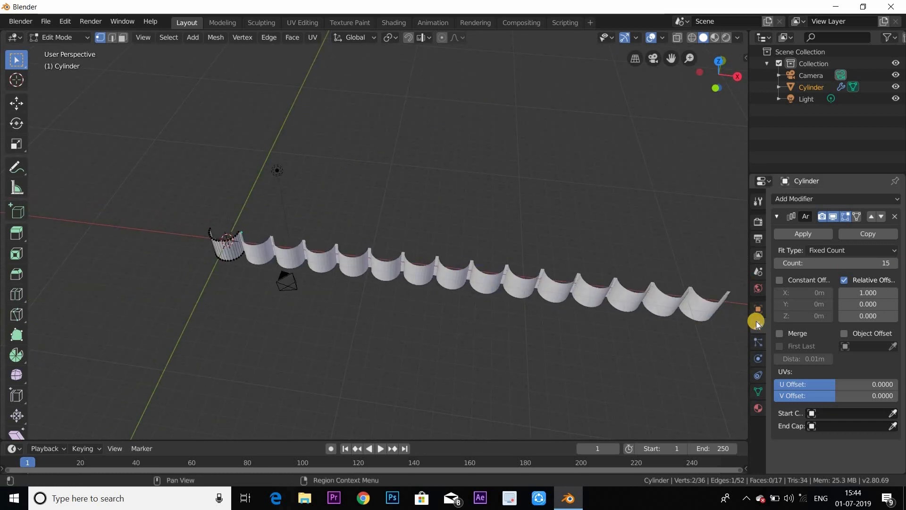
mouse_move(809, 198)
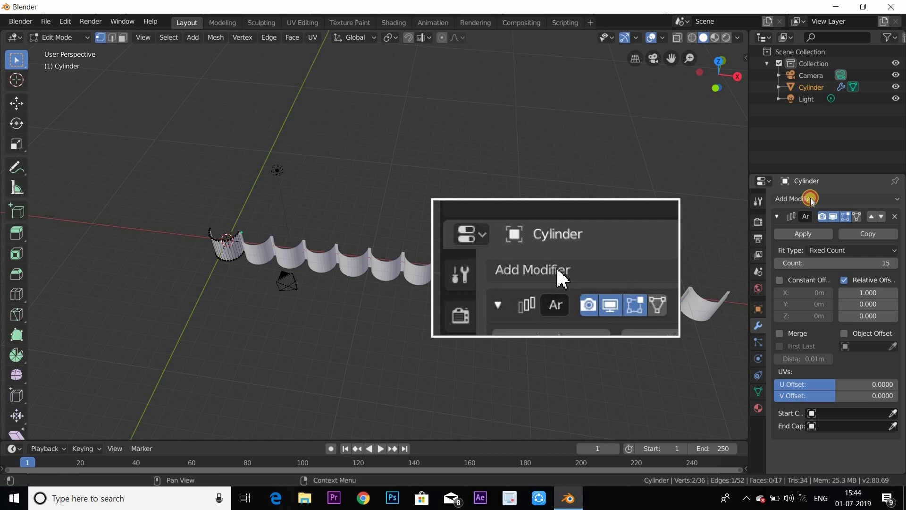
Step: Apply the Array modifier and add a Simple Deform set to Bend at 360°
left_click(797, 199)
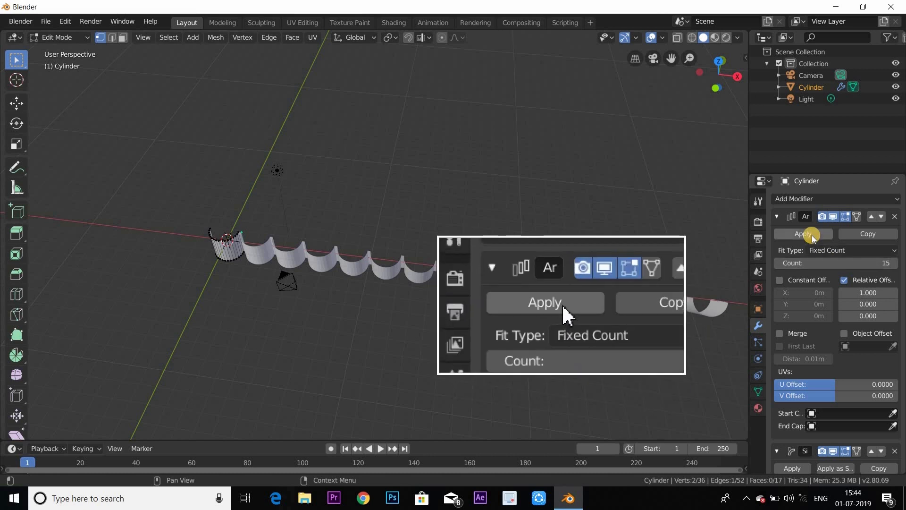
left_click(802, 233)
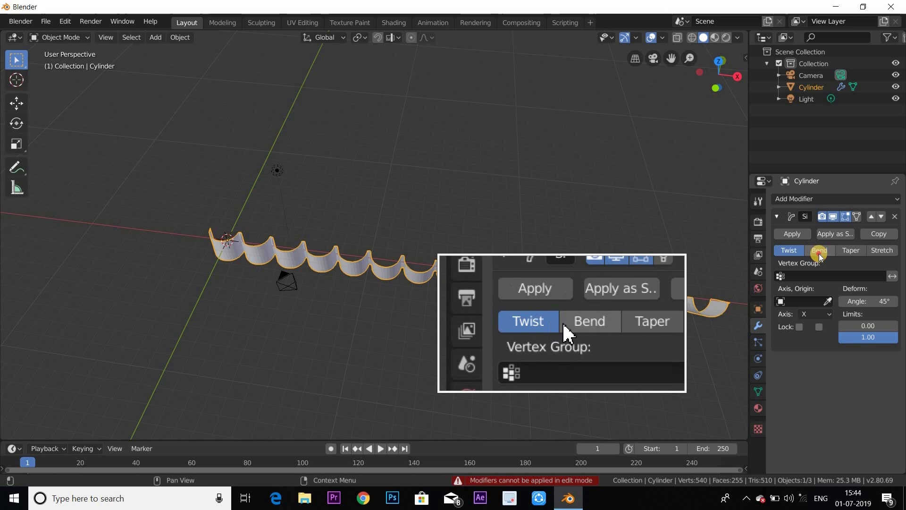
left_click(819, 250)
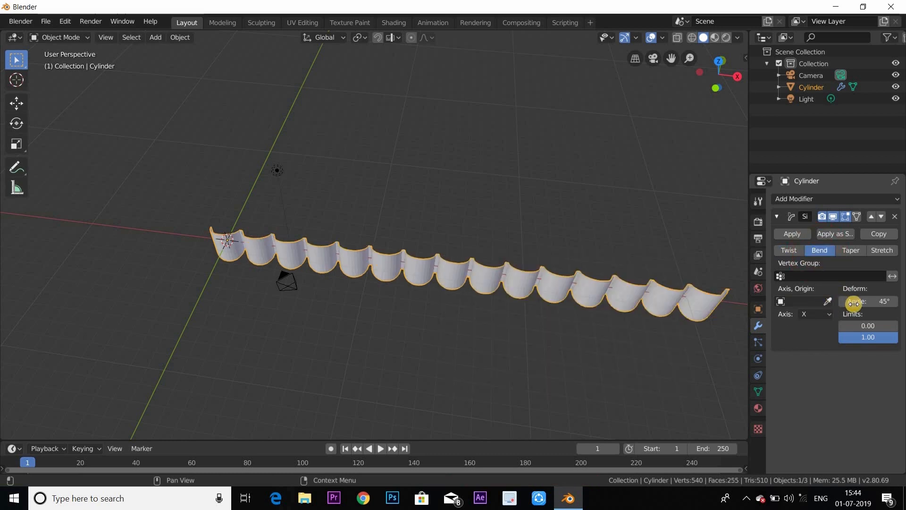
mouse_move(866, 301)
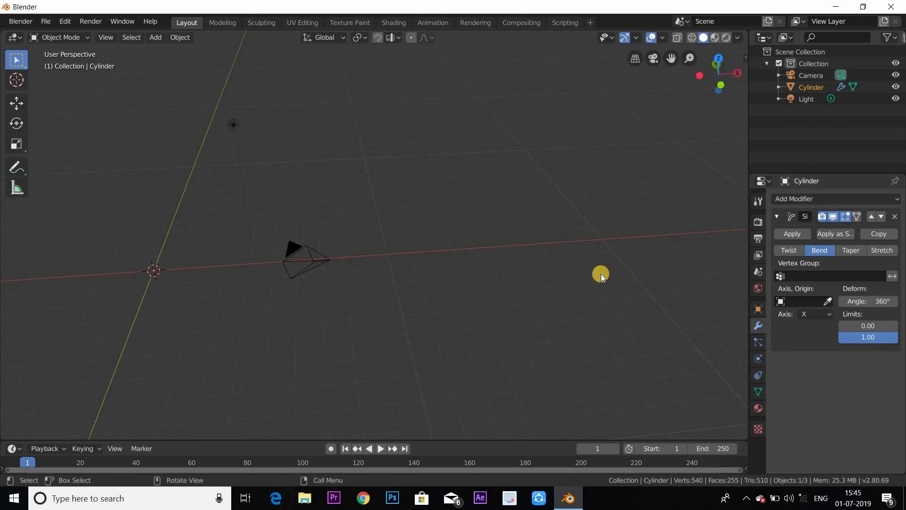
Step: Bend the strip around the Z axis into a closed column and stretch it taller
left_click(812, 313)
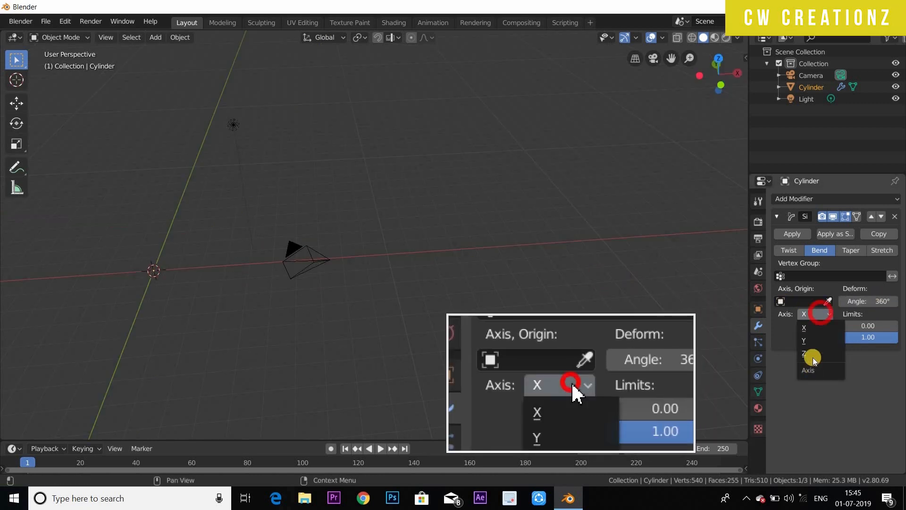
left_click(808, 353)
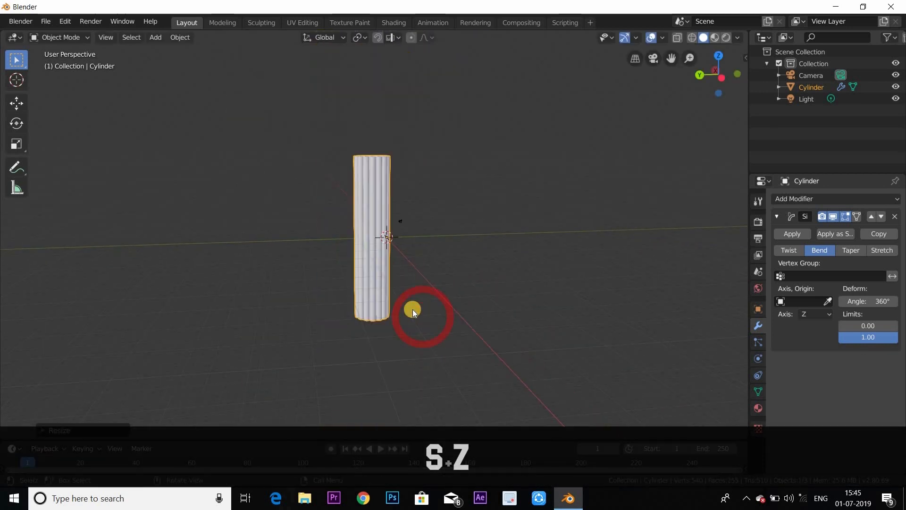
left_click_drag(412, 308, 419, 359)
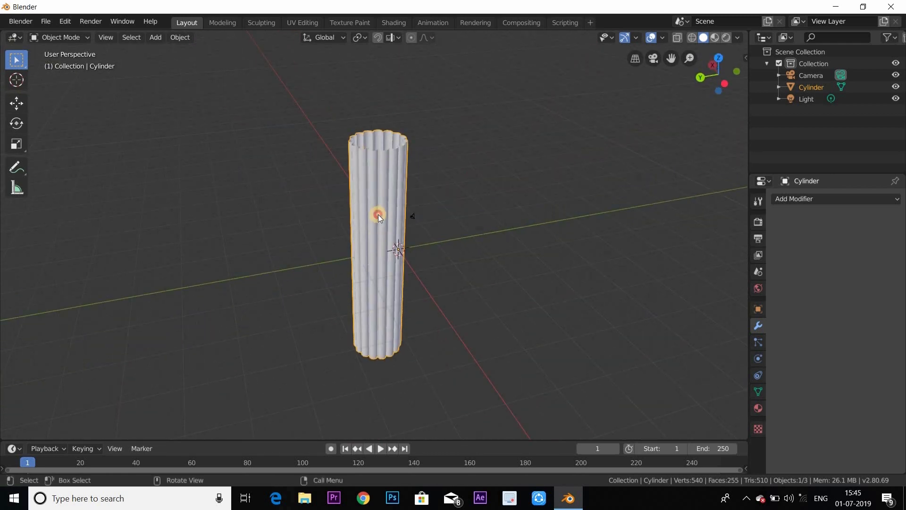
Step: Show the column's transform in Object Properties with Z scale 28.44
left_click(179, 37)
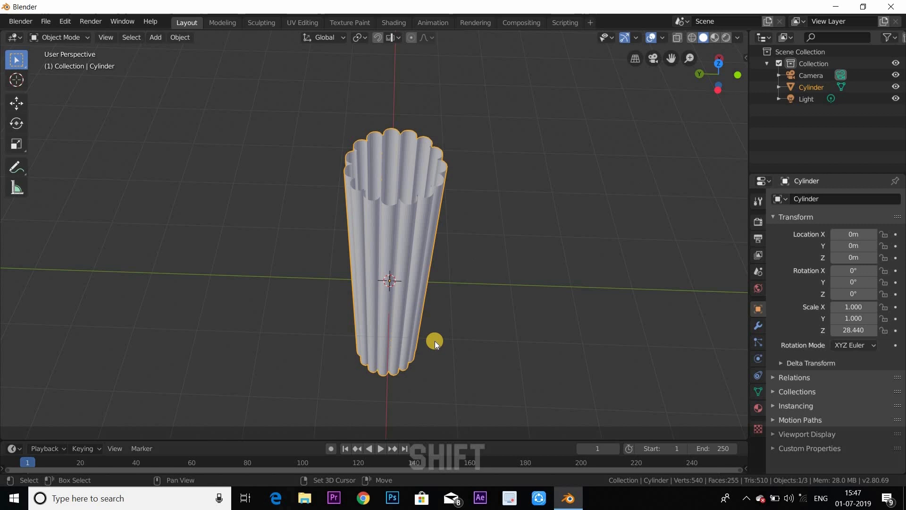
Step: Add a 202-vertex cylinder disc, radius 9.16 m and depth 3.67 m, ringing the column
key("shift+a")
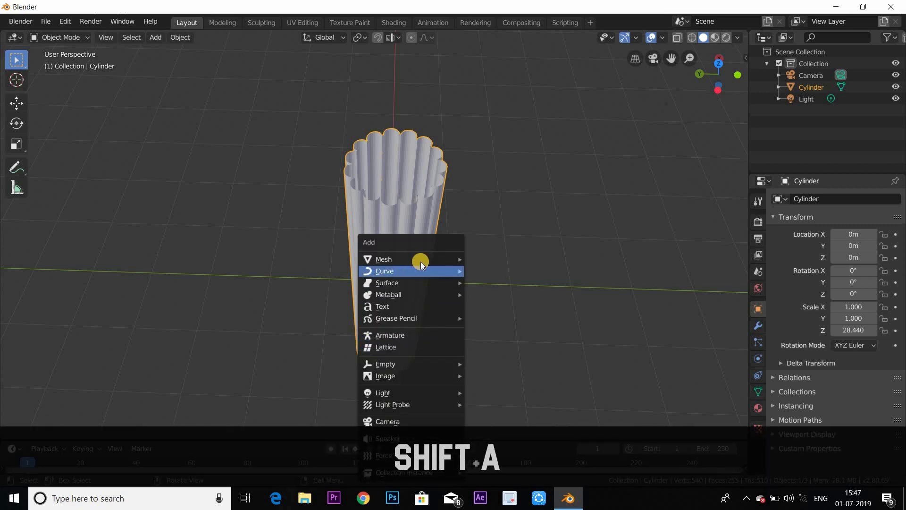
mouse_move(383, 259)
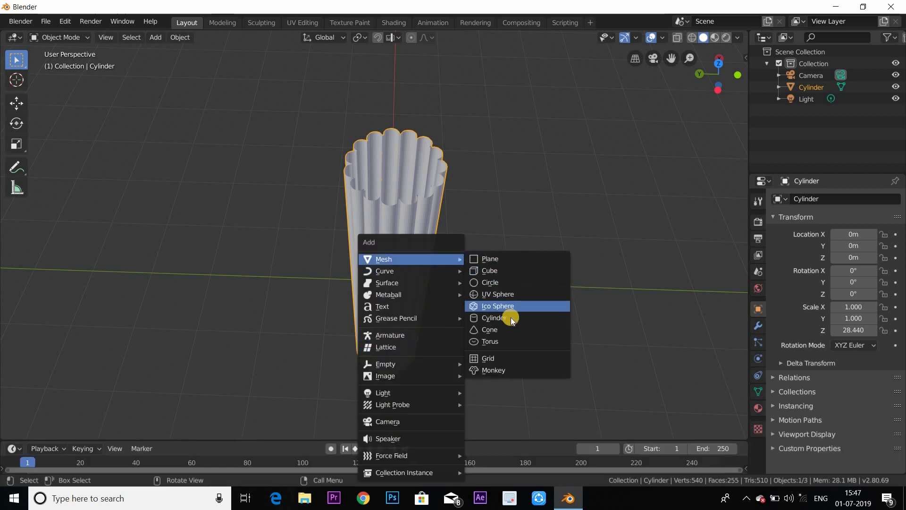
left_click(492, 317)
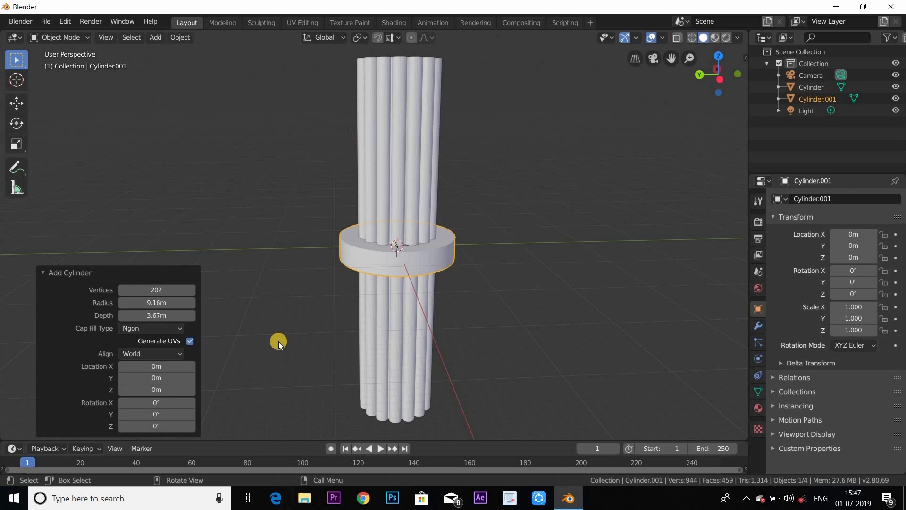
Step: Lower the disc, extrude and widen a step into a base, then duplicate it
key("Tab")
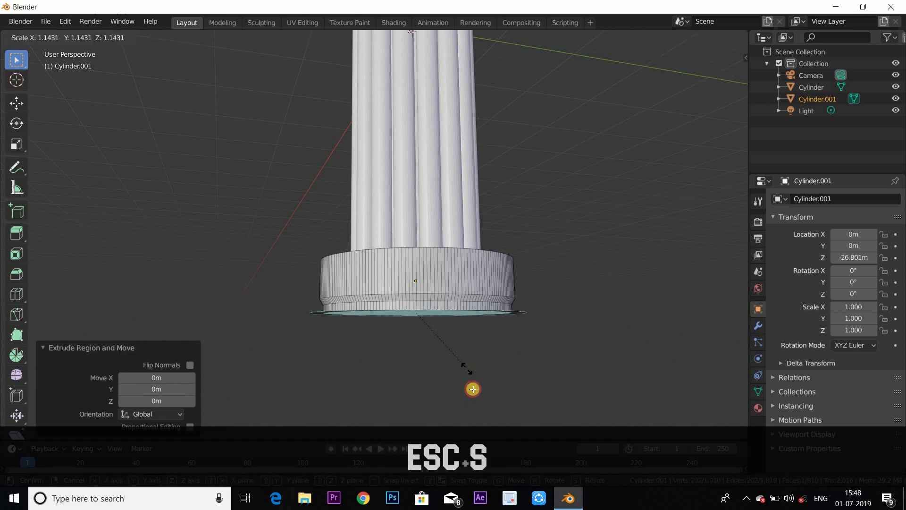
left_click_drag(473, 389, 503, 416)
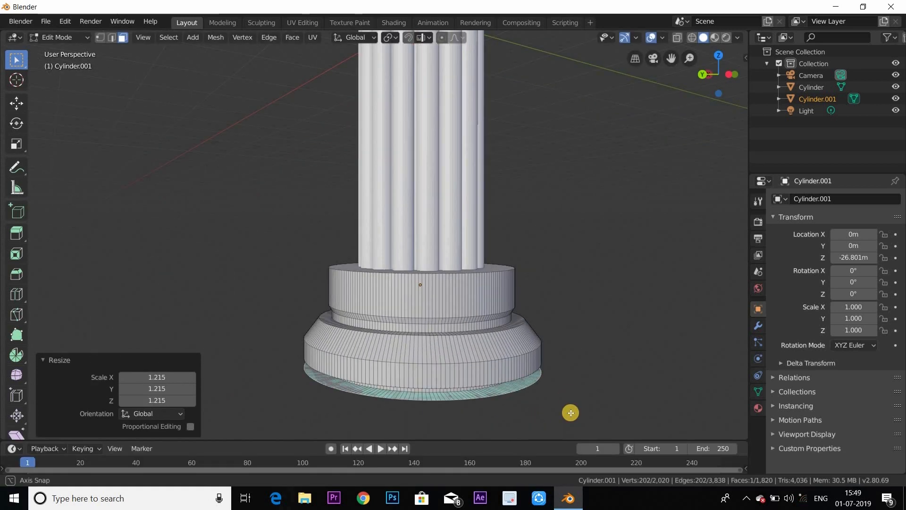
key("shift+d")
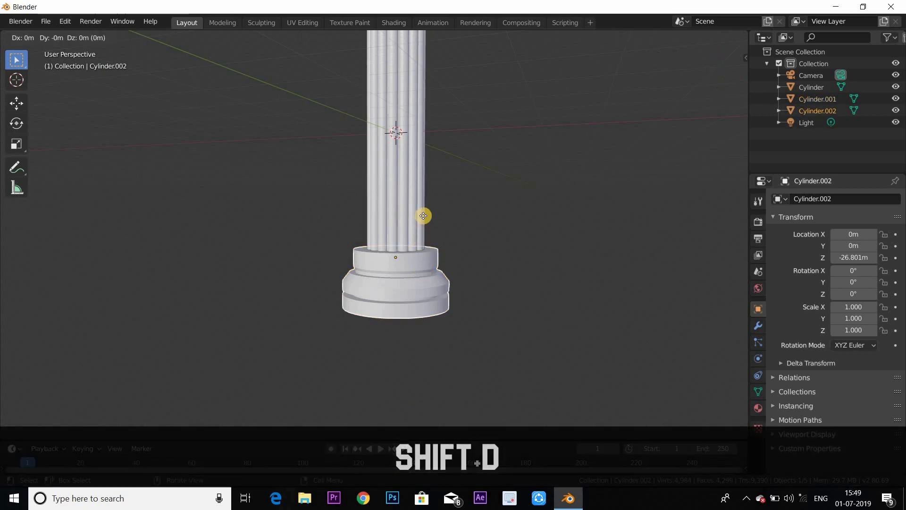